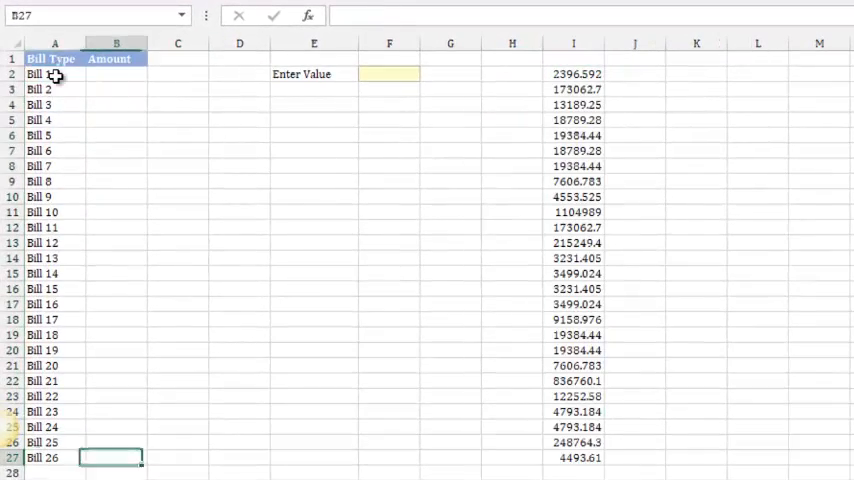
# Fill the Amount column B2:B27 with RANDBETWEEN bill amounts and check a few by selecting them
pyautogui.write('=r')
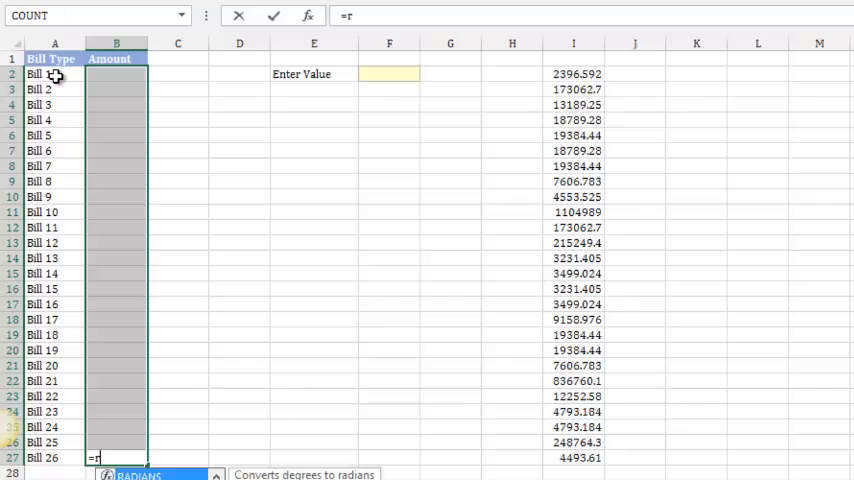
pyautogui.write('an')
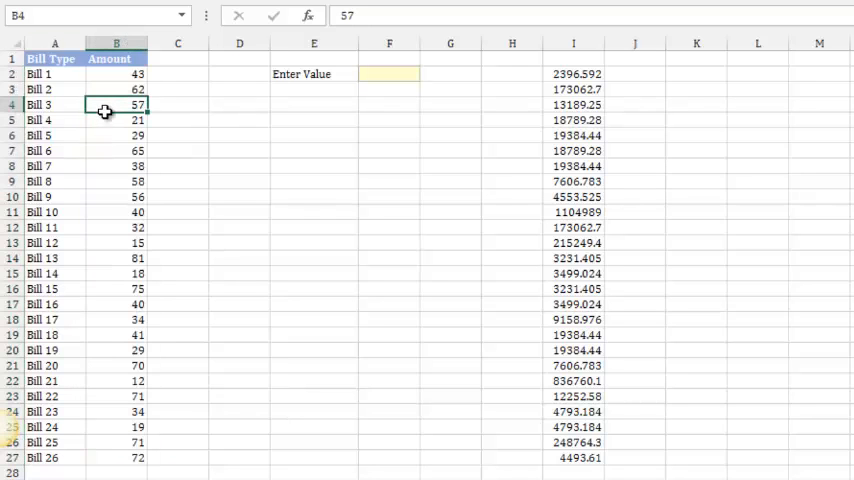
pyautogui.click(116, 150)
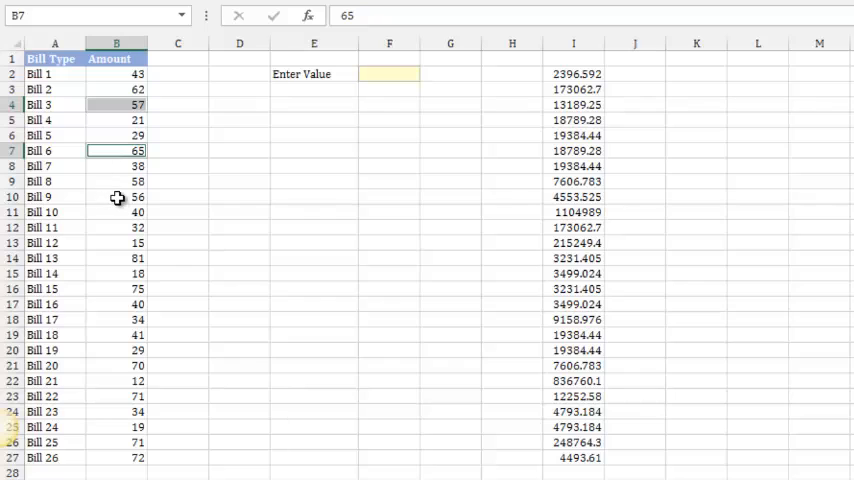
pyautogui.click(116, 196)
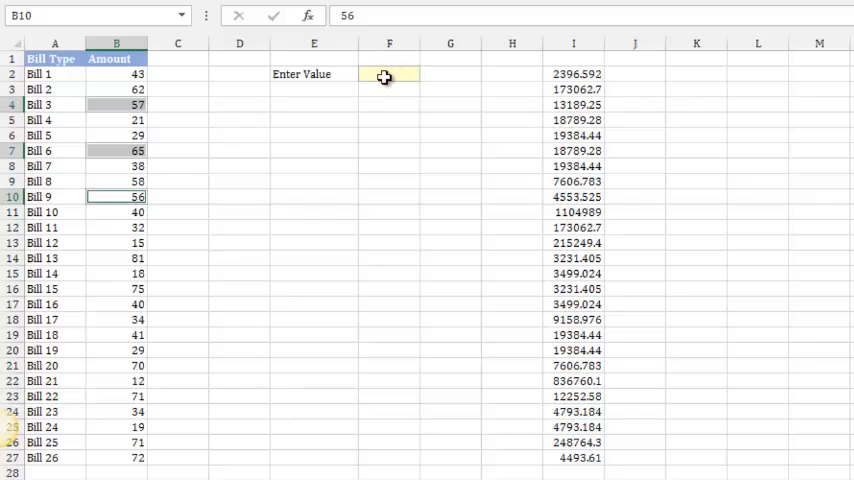
# Enter the target 178 in F2 and verify Bills 3, 6 and 9 (57, 65, 56) sum to it
pyautogui.write('178')
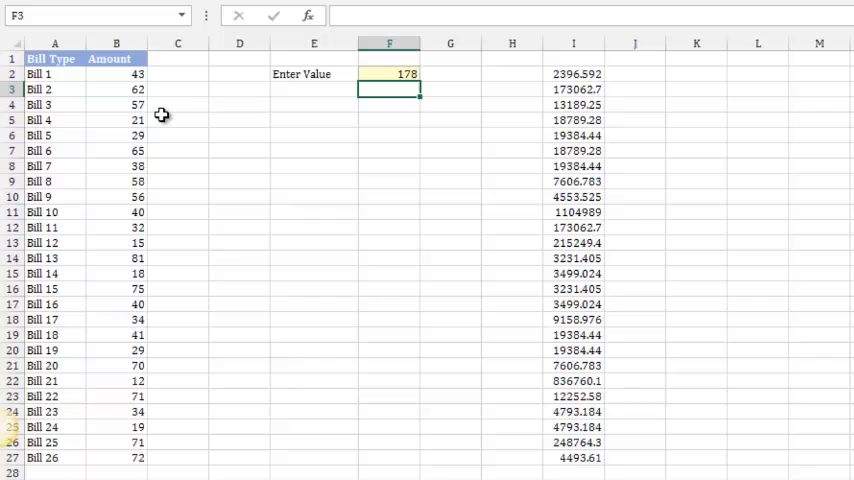
pyautogui.click(120, 102)
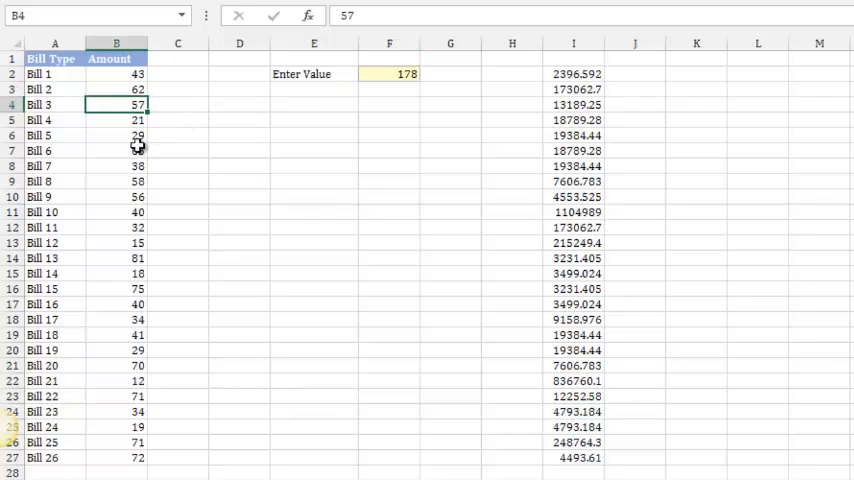
pyautogui.click(116, 150)
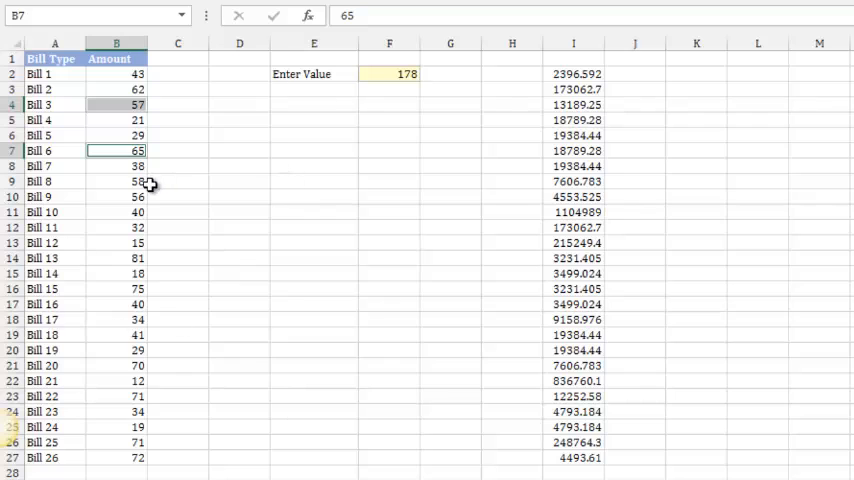
pyautogui.click(116, 196)
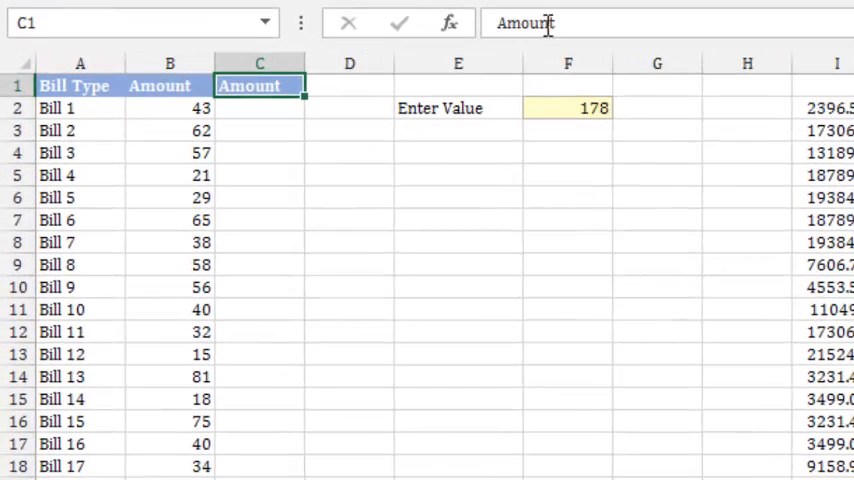
# Add a Helper column in C headed 'Helper' and fill C2:C27 with 0
pyautogui.write('Helper')
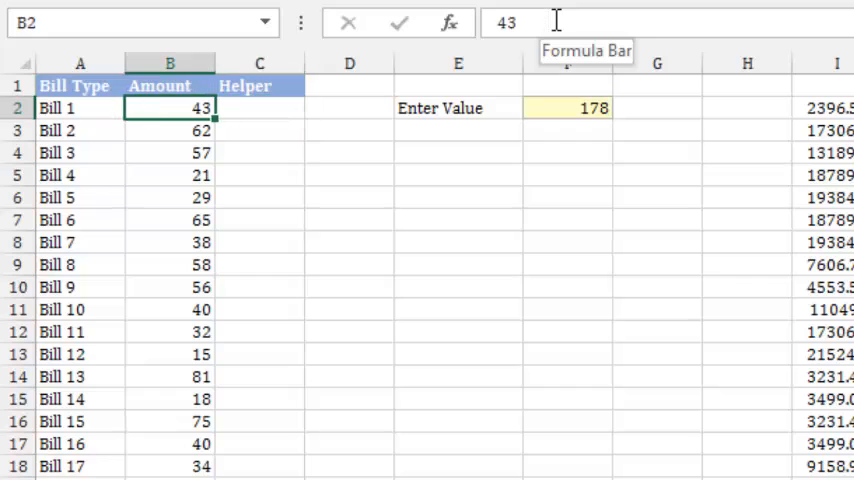
pyautogui.click(260, 64)
pyautogui.write('0')
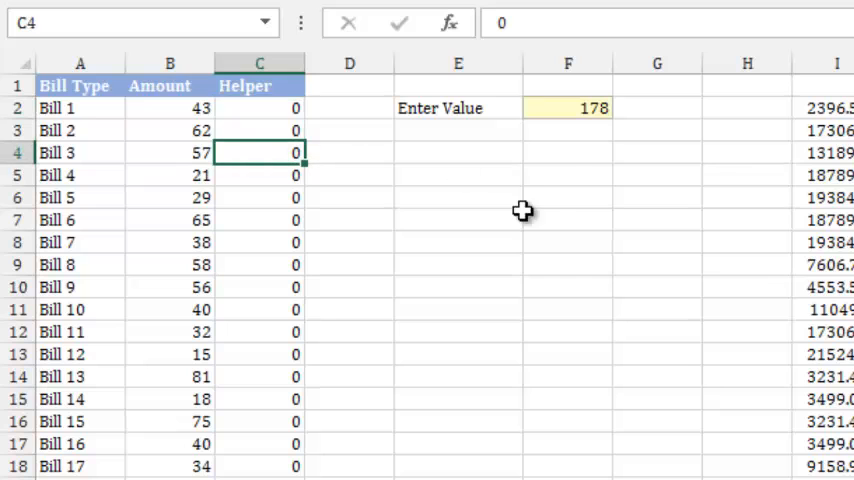
# Enter =SUMPRODUCT(B2:B27,C2:C27) in F4 as the total of helper-weighted amounts
pyautogui.click(568, 152)
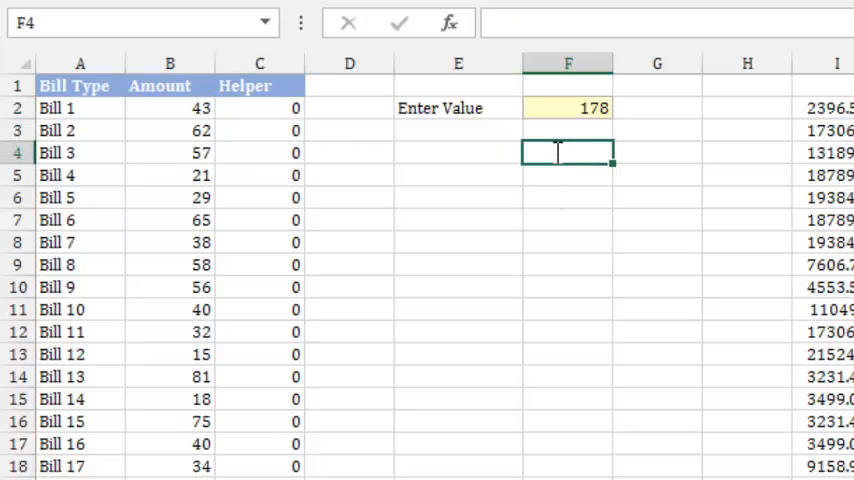
pyautogui.write('=sump')
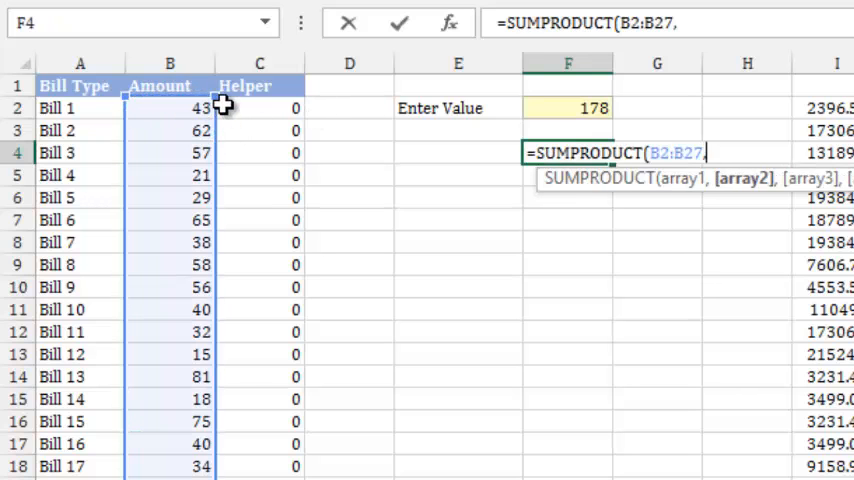
pyautogui.moveTo(260, 108); pyautogui.dragTo(260, 464)
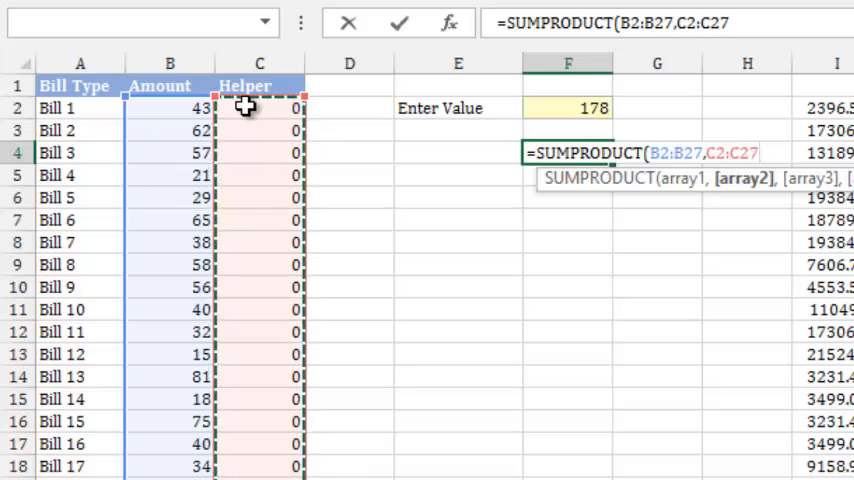
pyautogui.press('Enter')
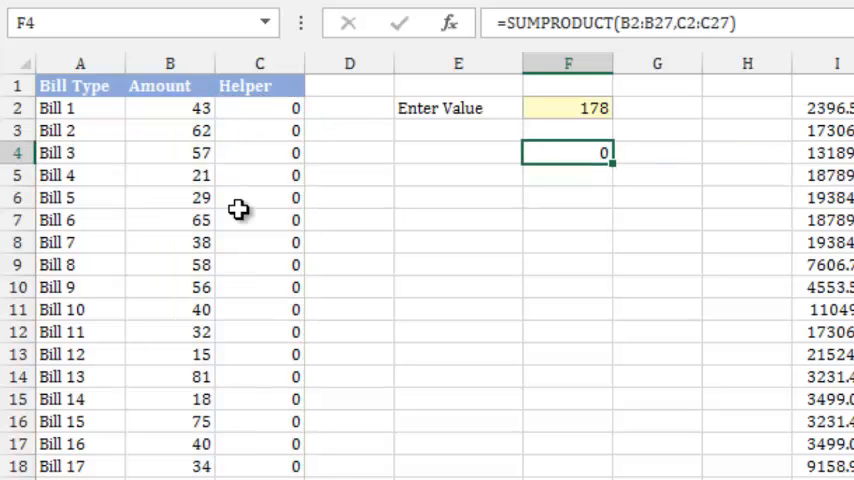
# Test the formula with 1s in some Helper cells, then reset them so F4 shows 0
pyautogui.click(260, 152)
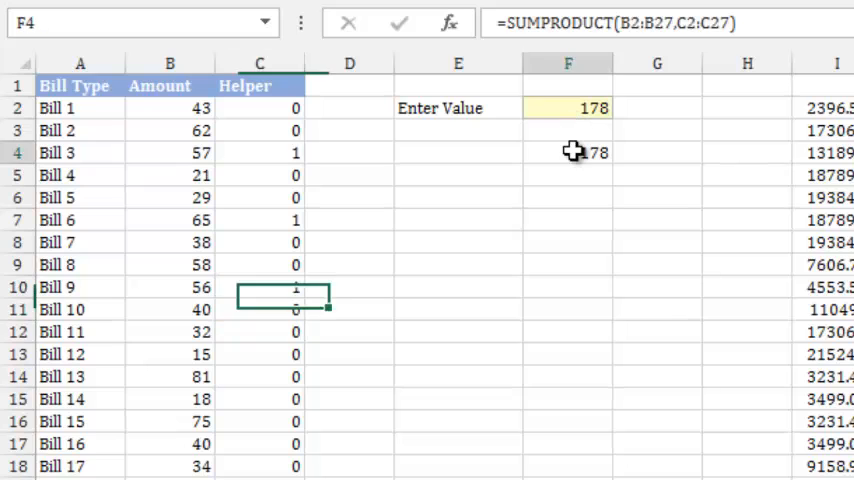
pyautogui.click(568, 152)
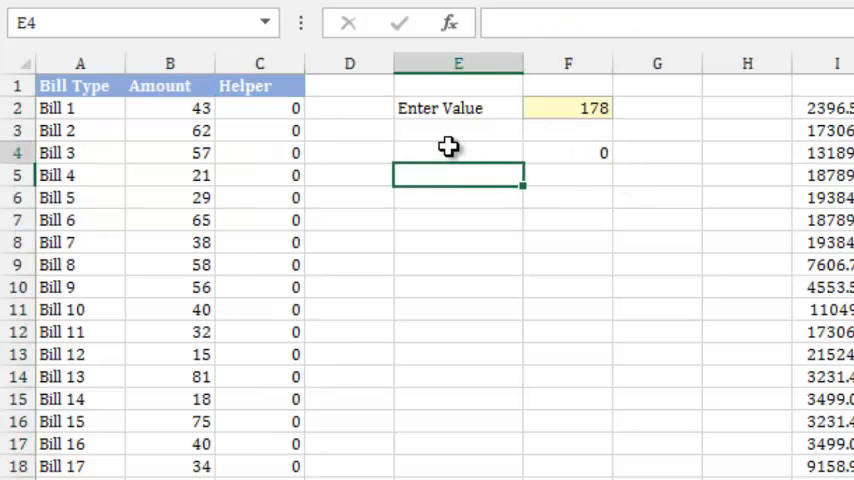
# Label E4 'Formula cell' and select the SUMPRODUCT total in F4 before going to Data > Solver
pyautogui.write('Formula cell')
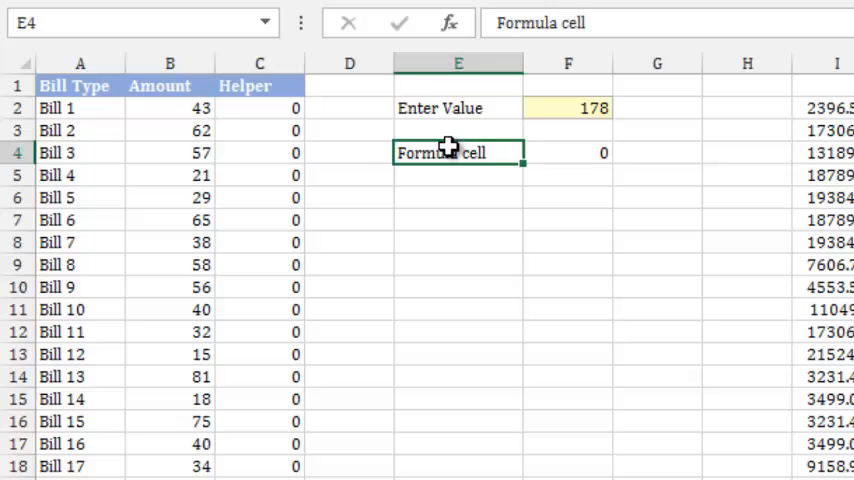
pyautogui.click(568, 152)
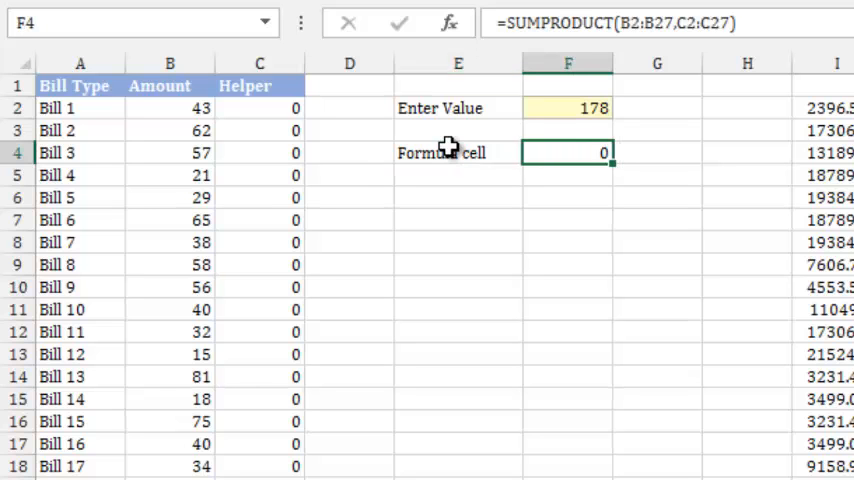
pyautogui.moveTo(580, 4)
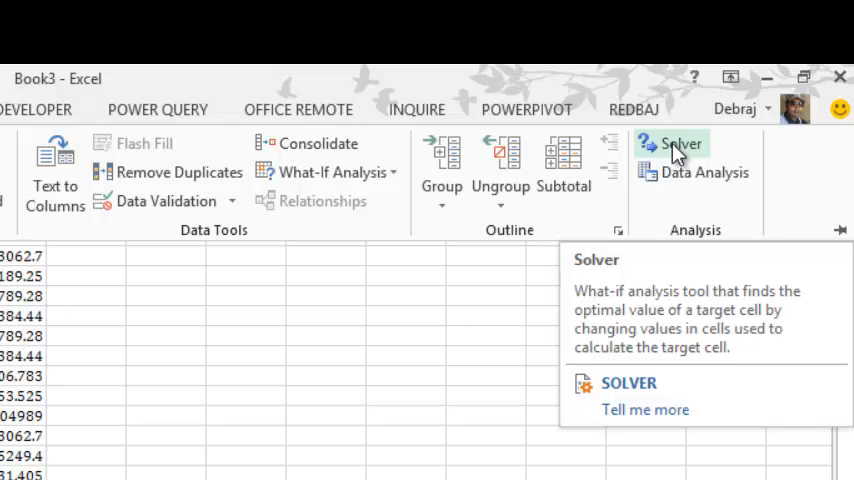
# Set Solver's objective $F$4 to a Value Of 178 by changing cells $C$2:$C$27, dismissing the error
pyautogui.click(676, 144)
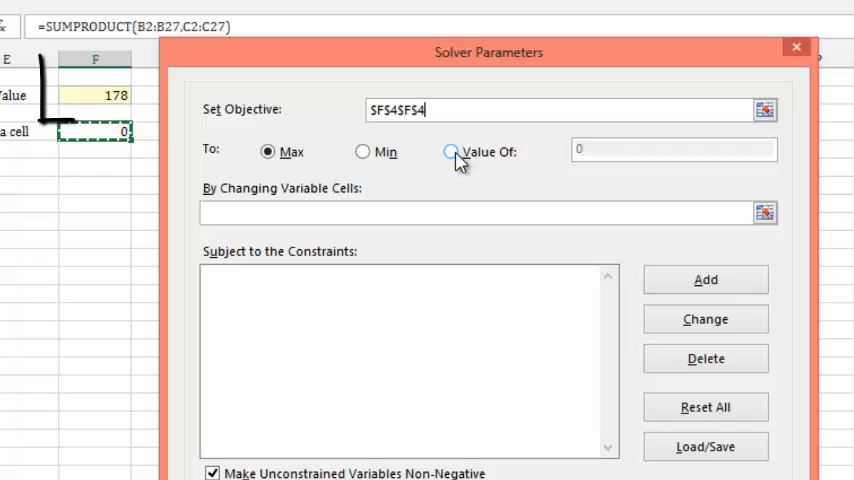
pyautogui.click(446, 152)
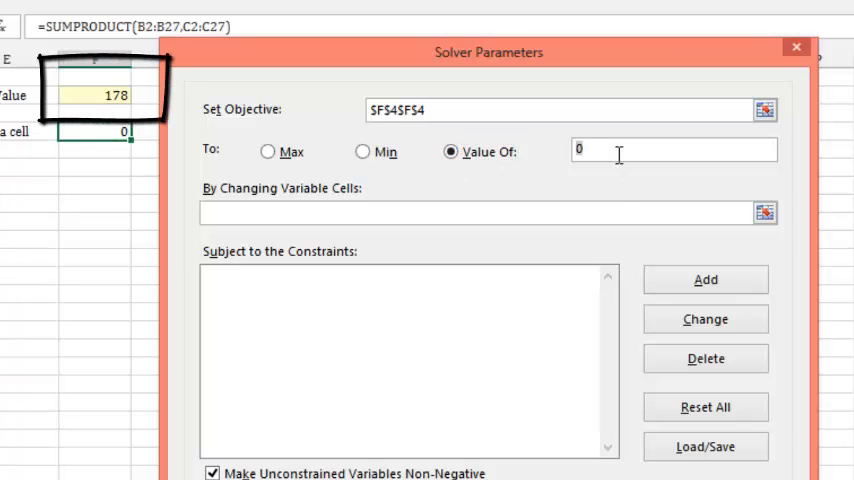
pyautogui.write('178')
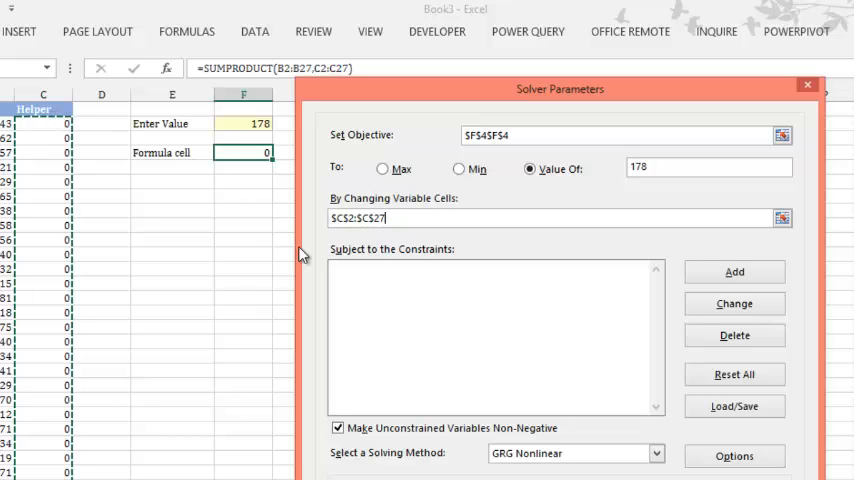
pyautogui.moveTo(736, 336)
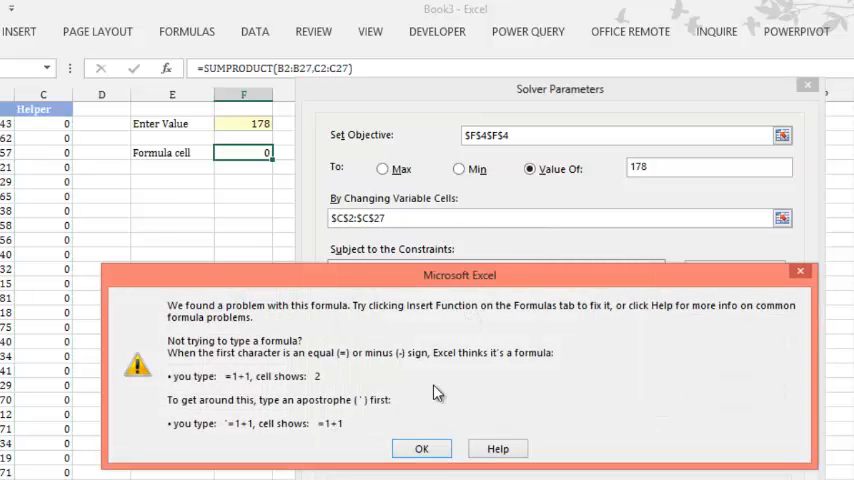
pyautogui.click(420, 448)
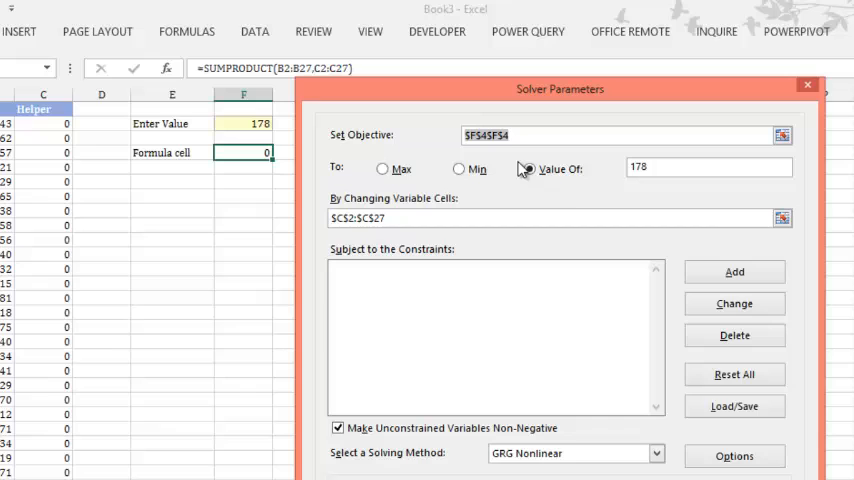
pyautogui.click(520, 168)
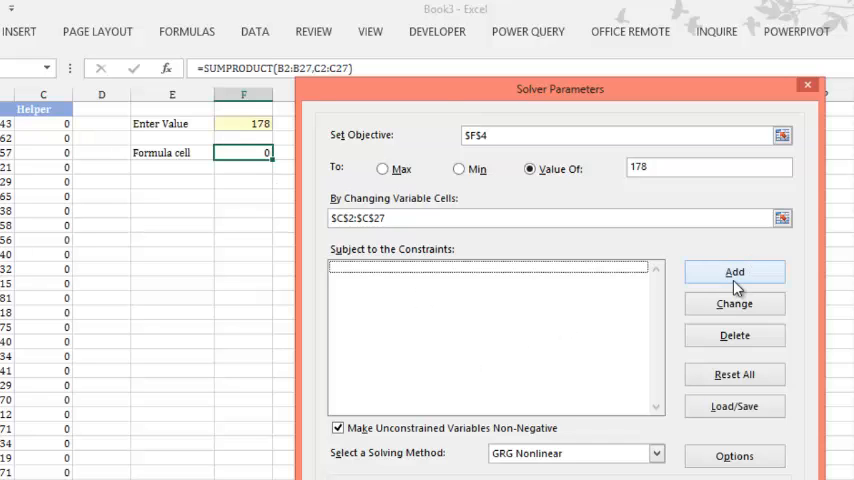
# Add a Solver constraint making the Helper cells $C$2:$C$27 binary
pyautogui.click(732, 272)
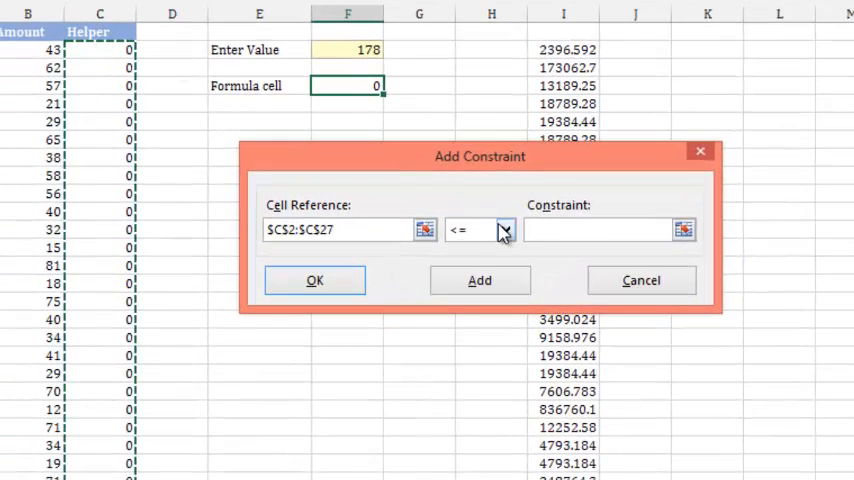
pyautogui.click(504, 230)
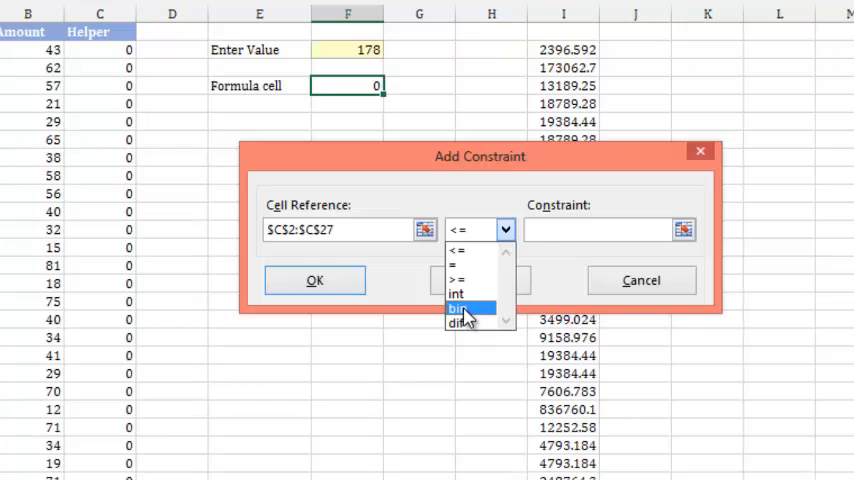
pyautogui.click(458, 308)
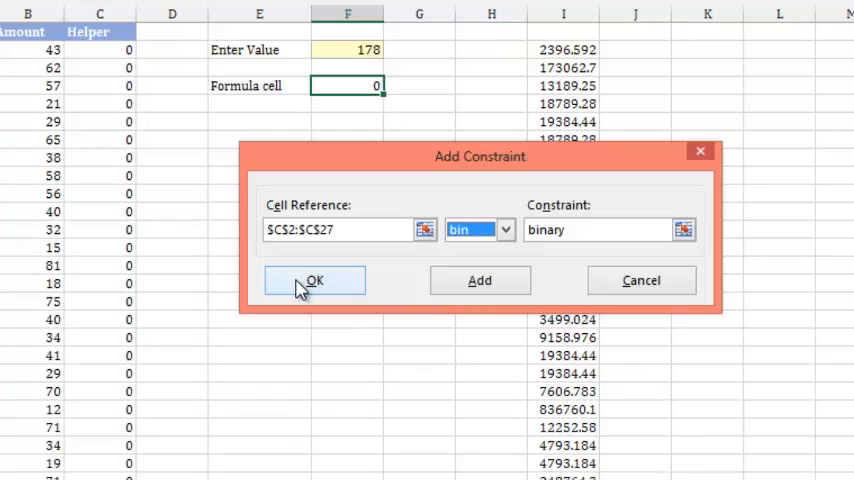
pyautogui.click(316, 280)
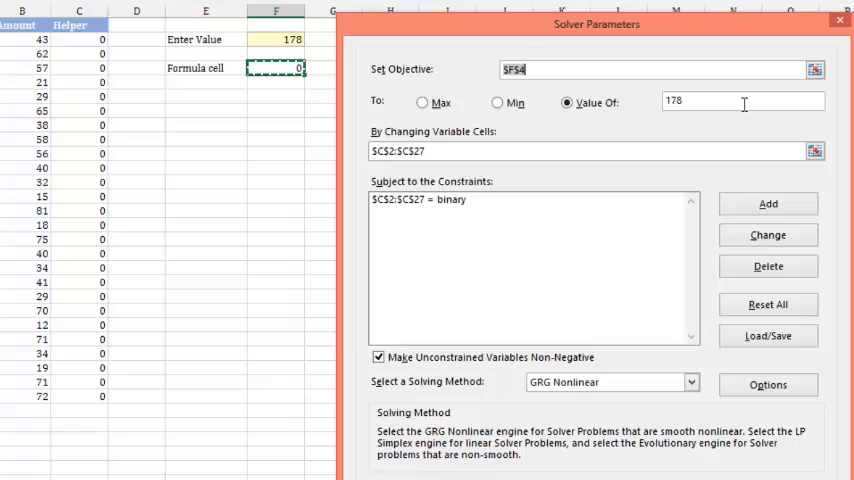
pyautogui.moveTo(540, 180)
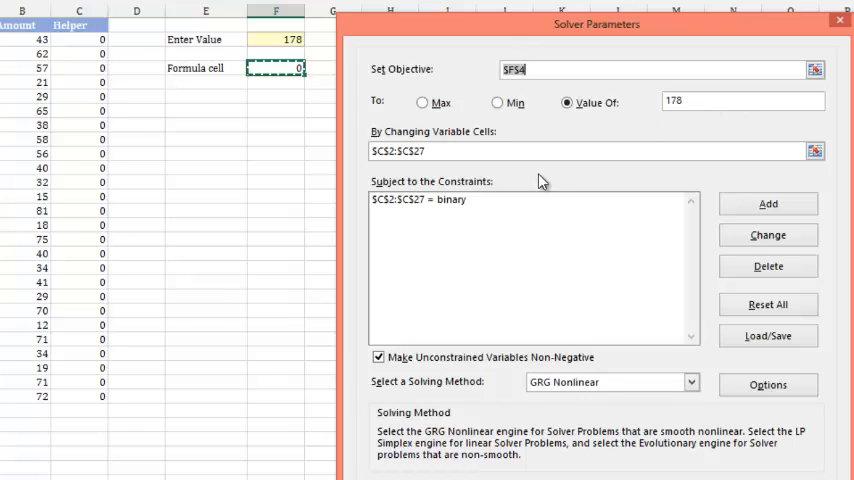
pyautogui.moveTo(600, 396)
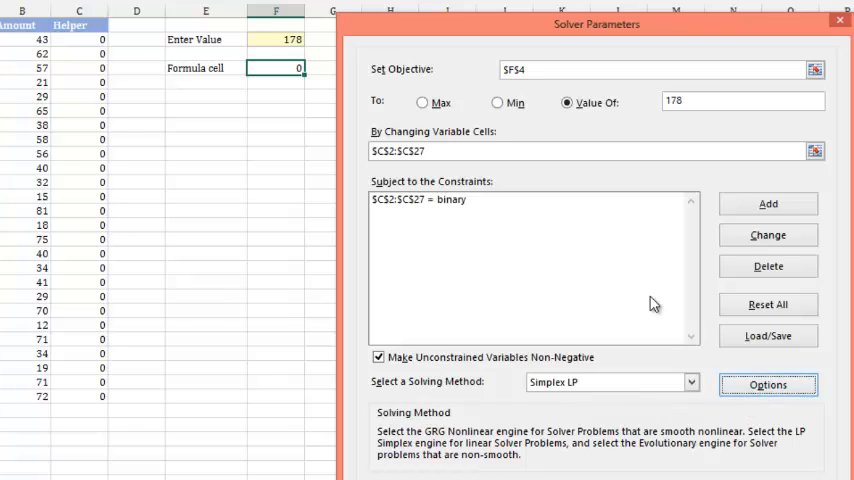
# Choose the Simplex LP solving method and bring up Solver's Options
pyautogui.click(786, 382)
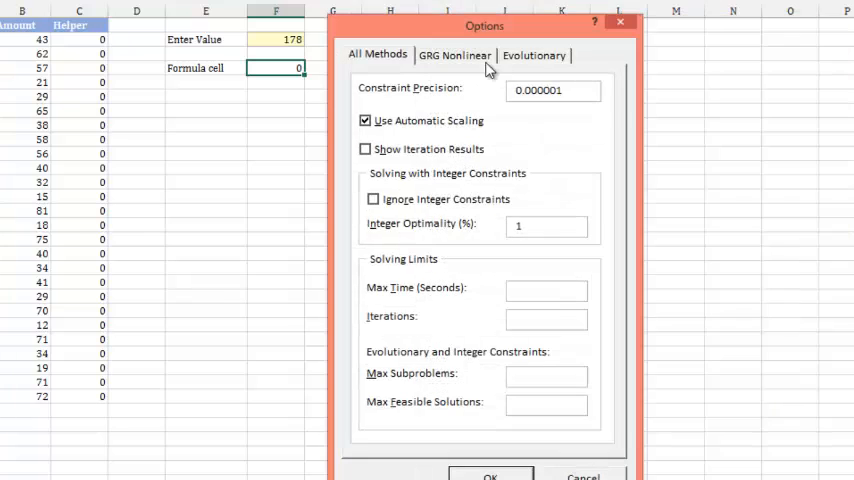
# Browse the Evolutionary, GRG Nonlinear and All Methods option tabs and close Options unchanged
pyautogui.click(532, 56)
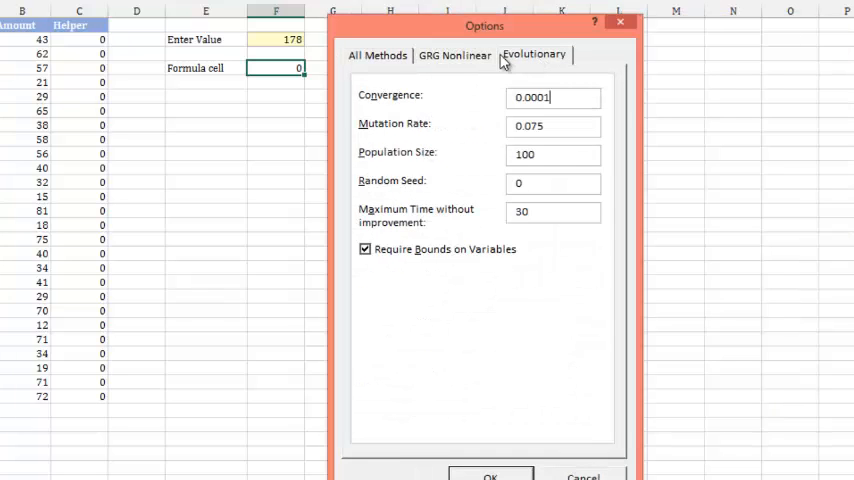
pyautogui.click(460, 56)
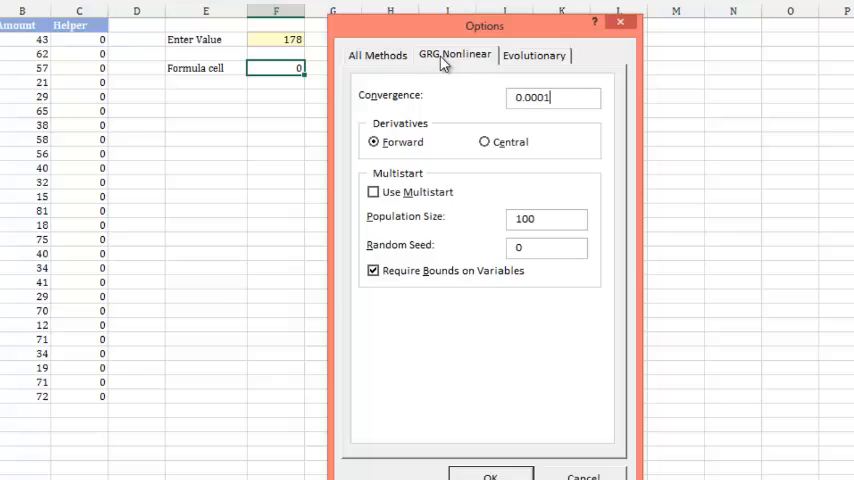
pyautogui.click(380, 56)
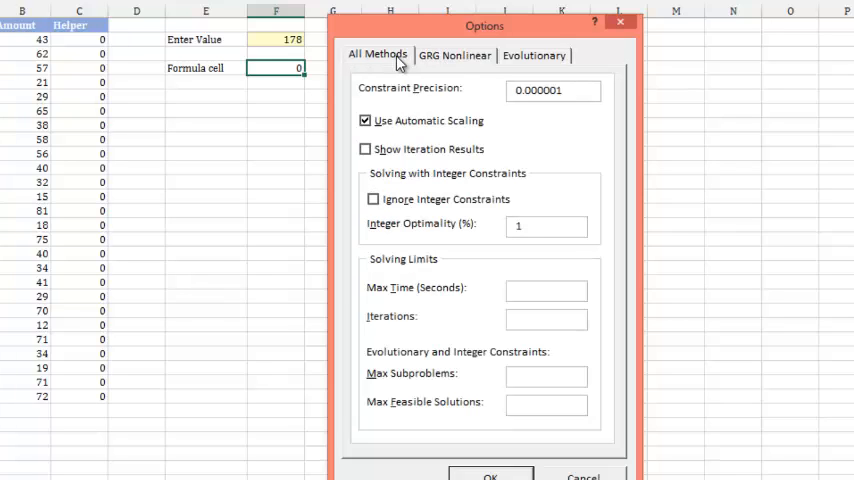
pyautogui.moveTo(464, 428)
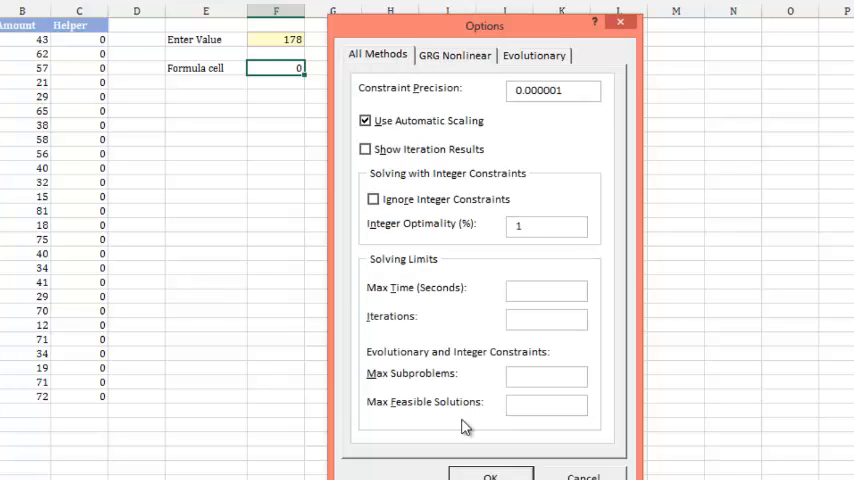
pyautogui.moveTo(486, 472)
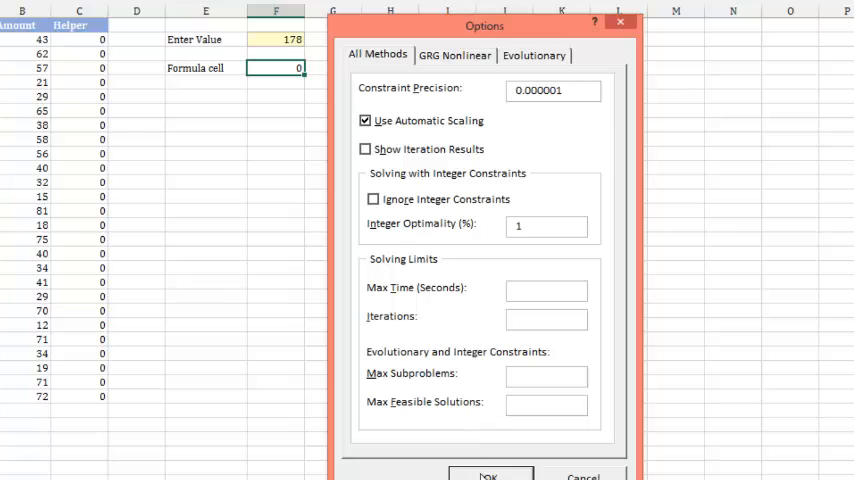
pyautogui.click(490, 472)
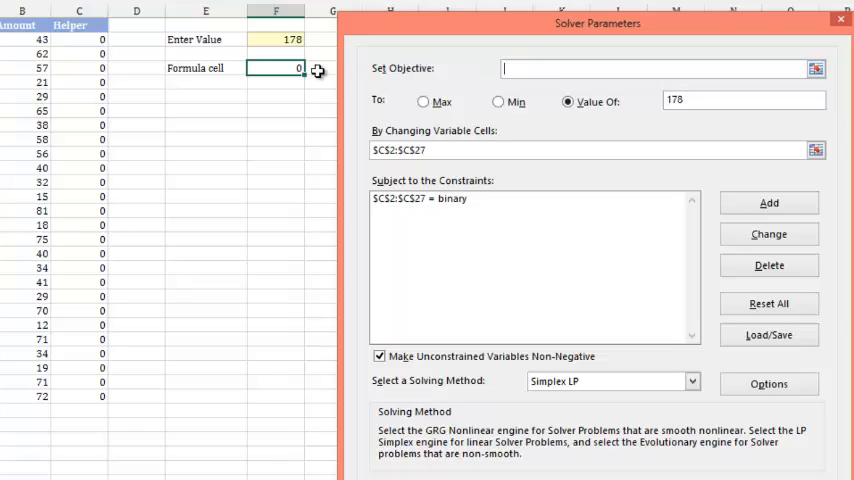
# Solve with objective F4 and keep Solver's solution marking four bills with Helper 1s totalling 178
pyautogui.click(278, 68)
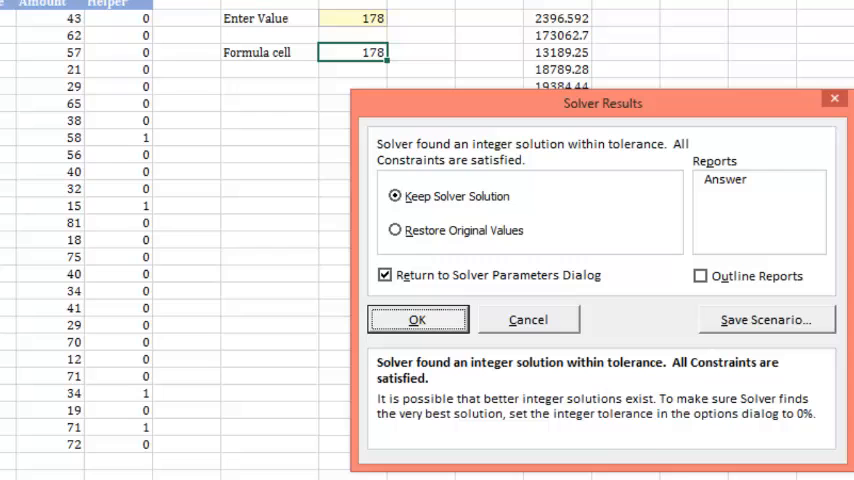
pyautogui.moveTo(456, 190)
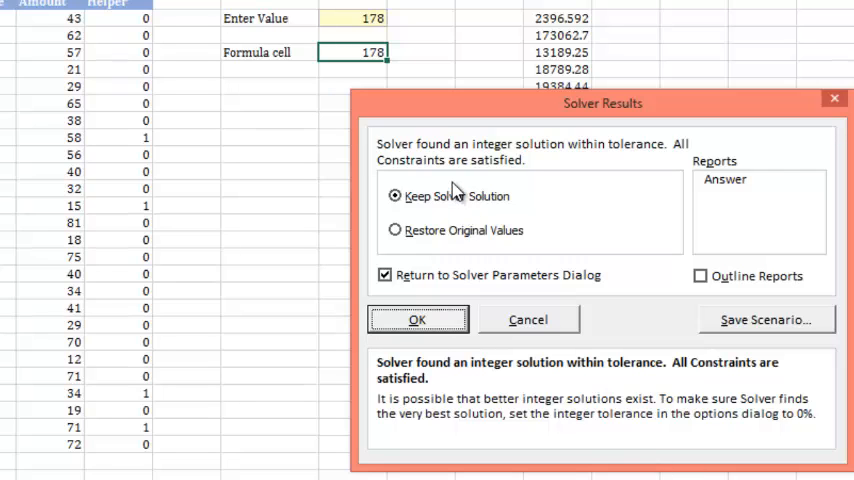
pyautogui.moveTo(440, 198)
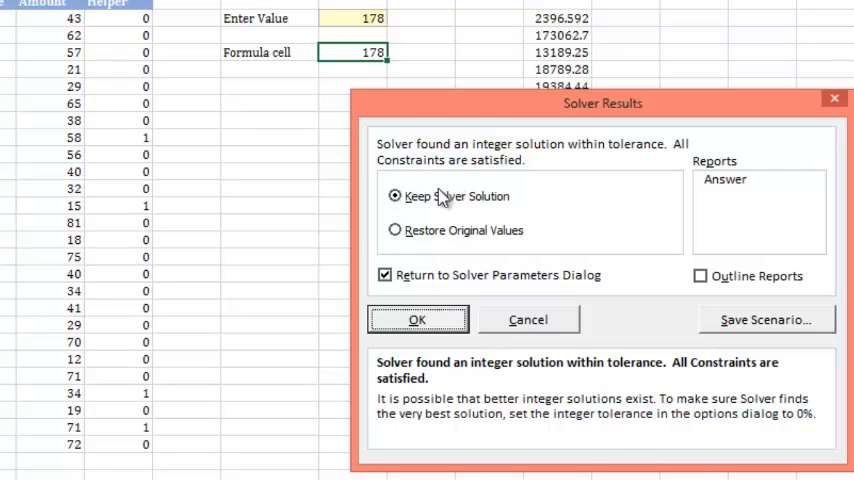
pyautogui.click(416, 320)
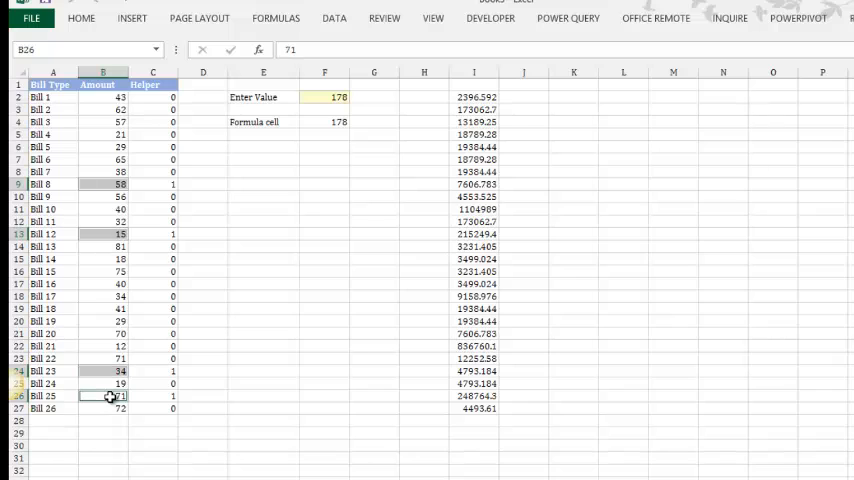
pyautogui.moveTo(166, 186)
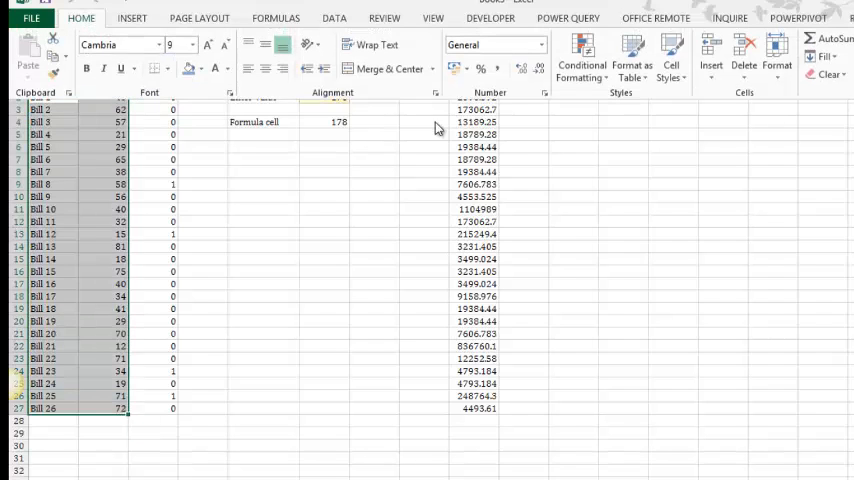
# Highlight A2:B27 rows where $C2 is 1 with an orange-fill formula-based conditional formatting rule
pyautogui.click(576, 64)
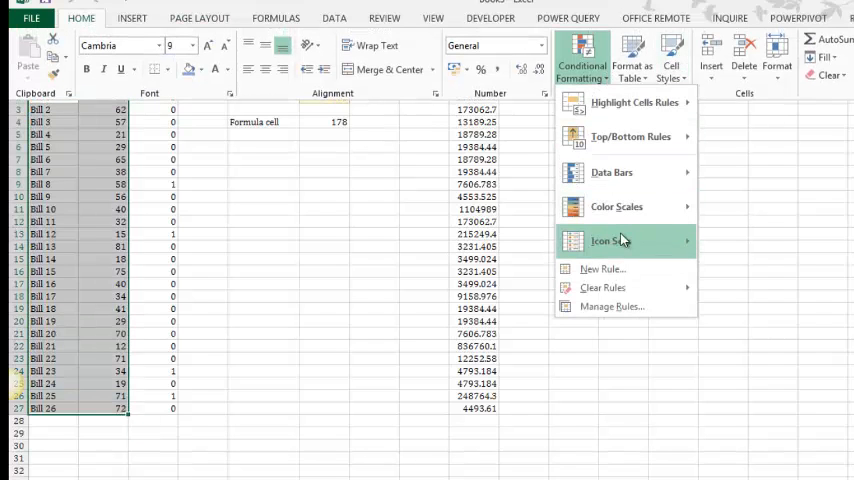
pyautogui.moveTo(608, 306)
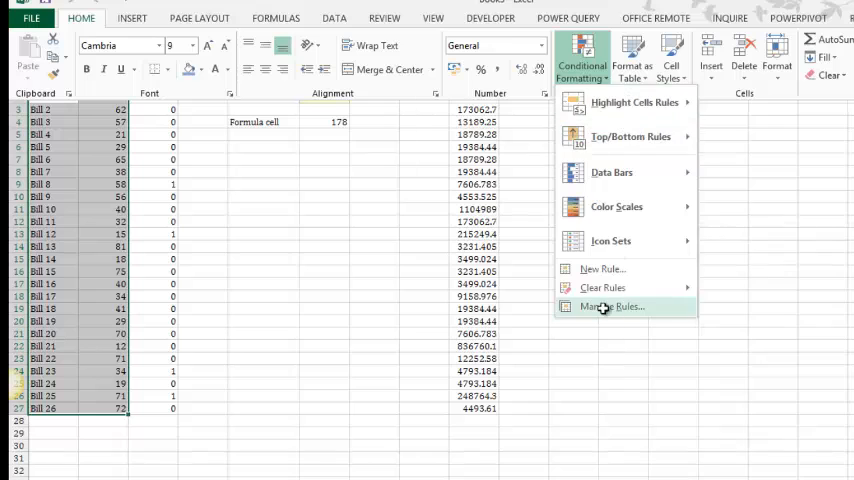
pyautogui.click(606, 306)
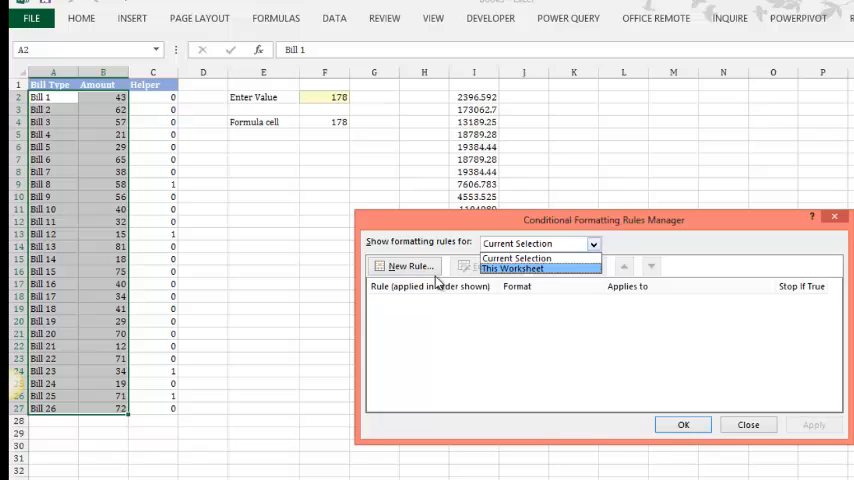
pyautogui.click(404, 266)
pyautogui.write('=$C$')
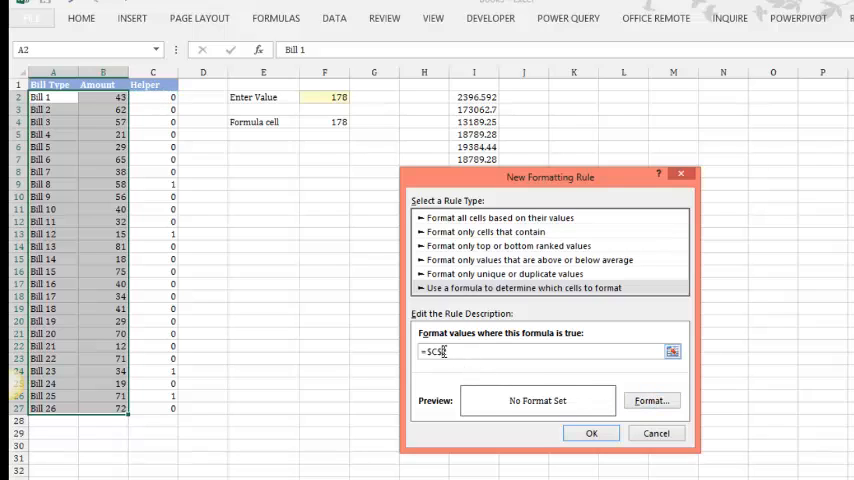
pyautogui.click(652, 400)
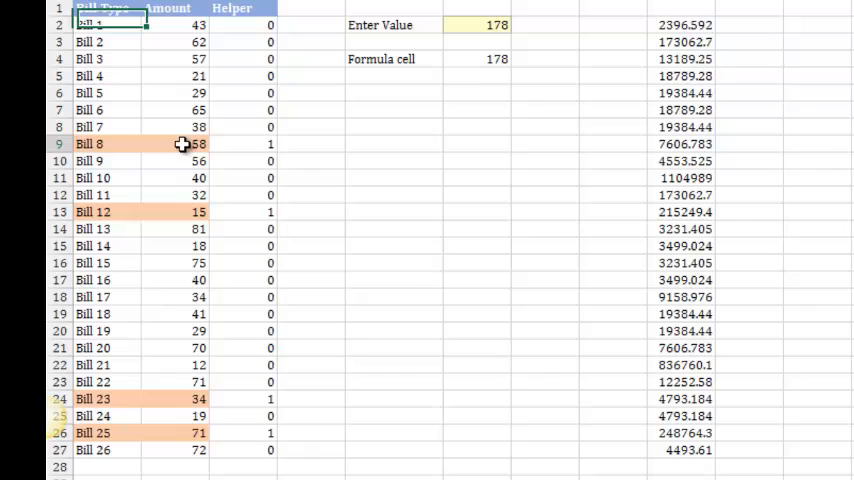
# Rerun Solver for target value 300 and keep its solution marking Bills 1, 3, 8, 22 and 25
pyautogui.click(184, 144)
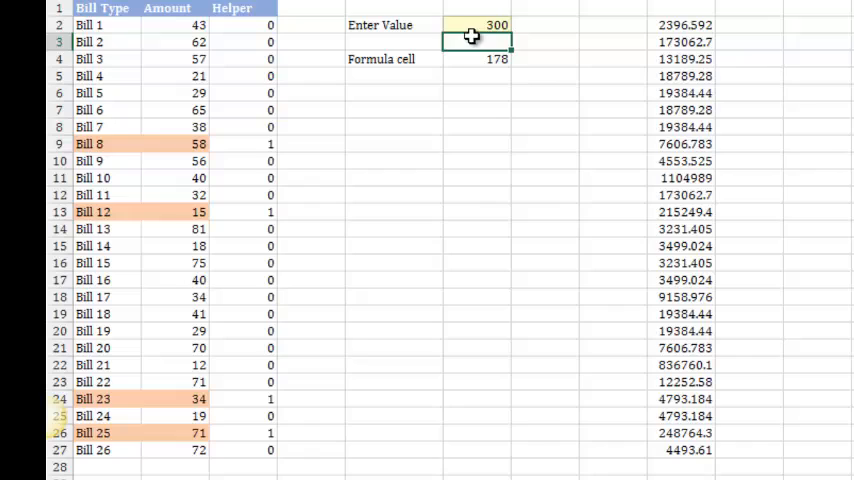
pyautogui.click(476, 58)
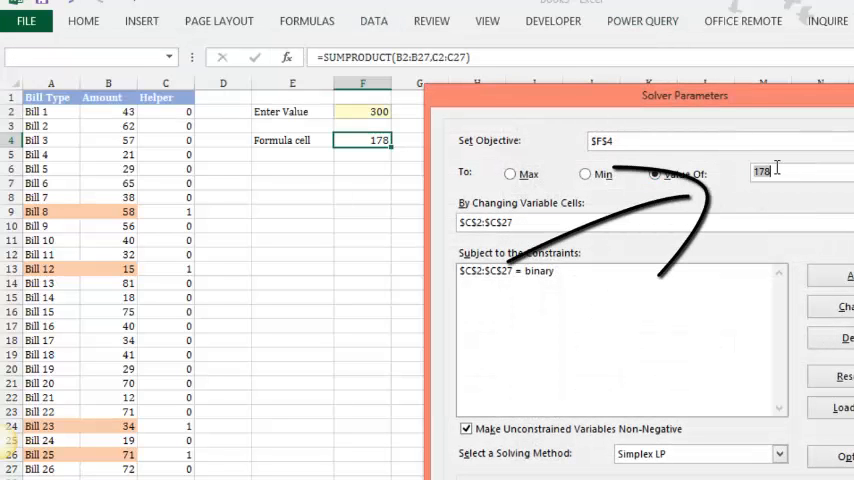
pyautogui.write('300')
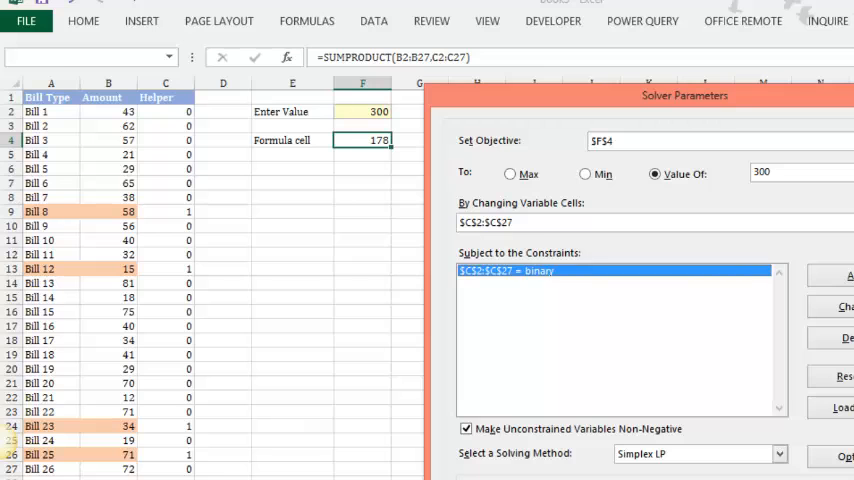
pyautogui.click(848, 446)
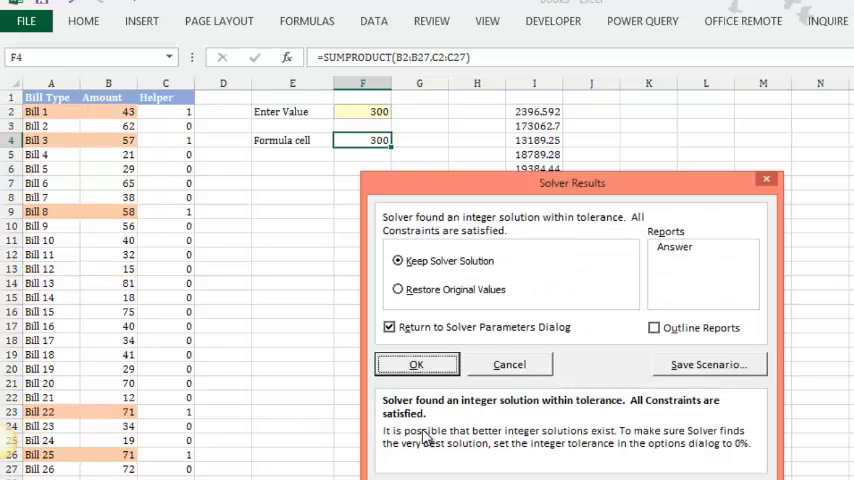
pyautogui.click(416, 364)
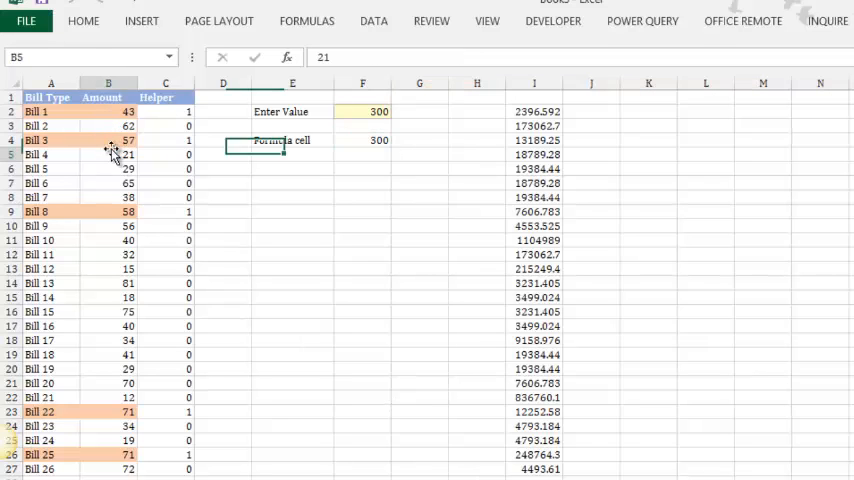
pyautogui.click(108, 212)
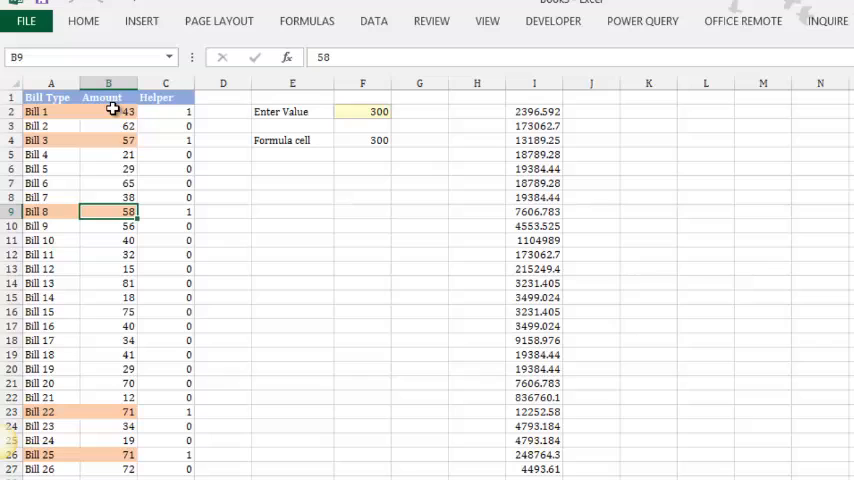
pyautogui.click(112, 112)
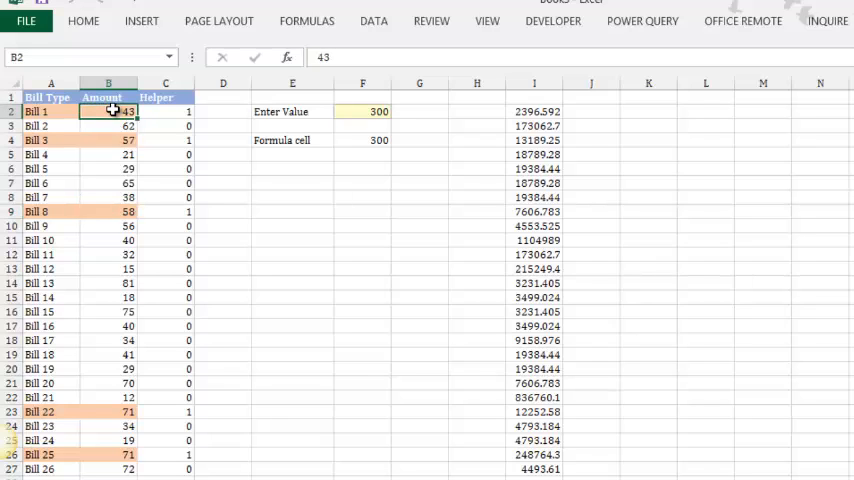
pyautogui.moveTo(556, 78)
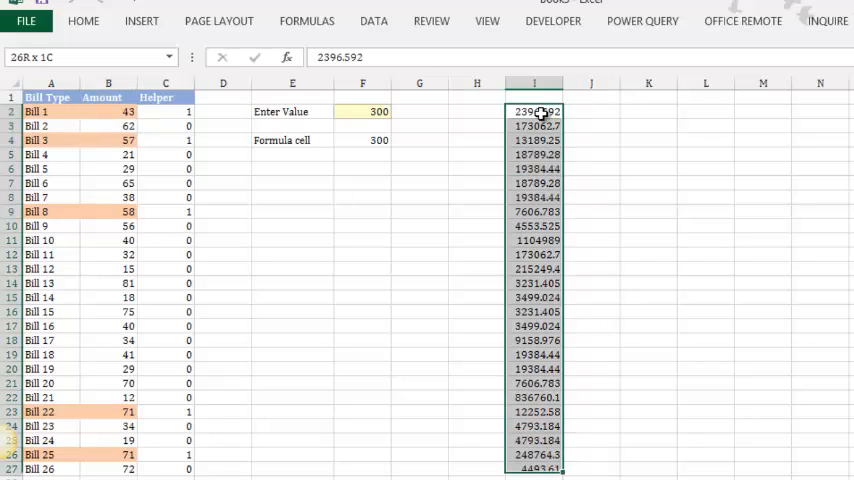
# Move column I's decimal amounts into the Amount column, inspect a few, and select H2 for a helper formula
pyautogui.click(536, 112)
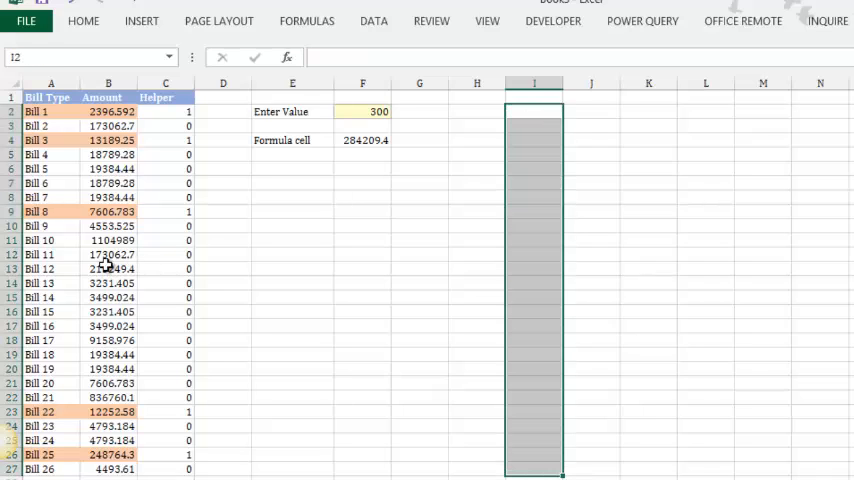
pyautogui.click(108, 276)
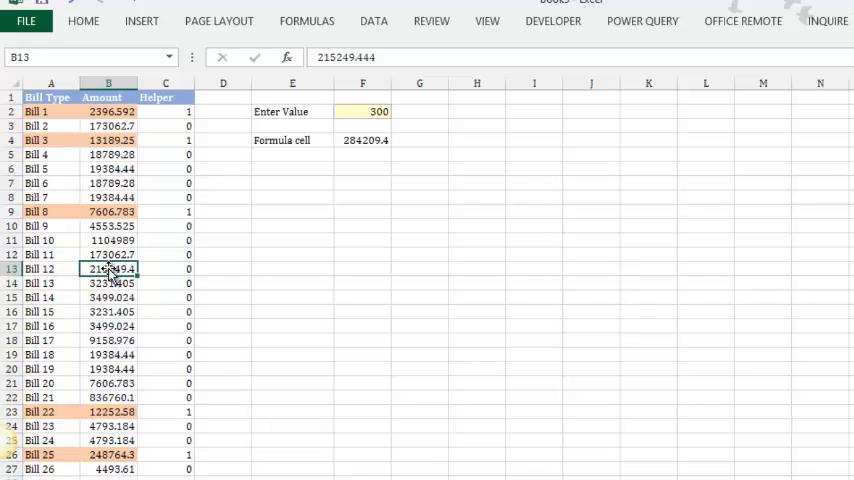
pyautogui.click(108, 296)
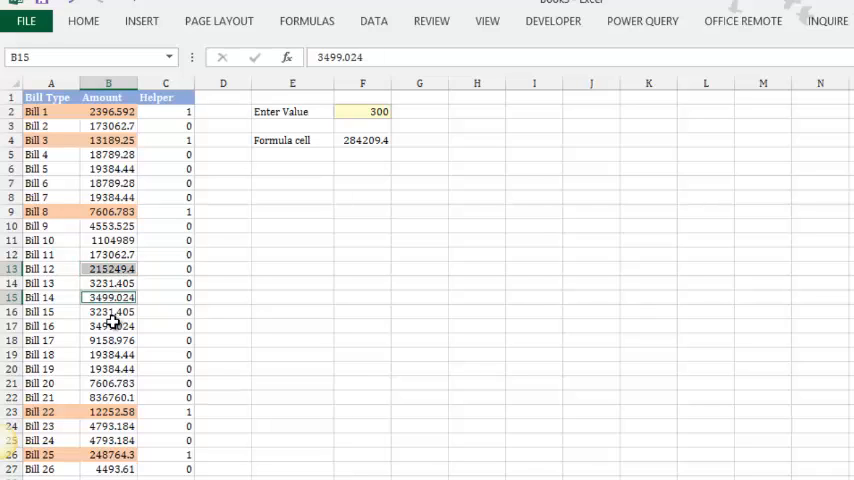
pyautogui.click(108, 324)
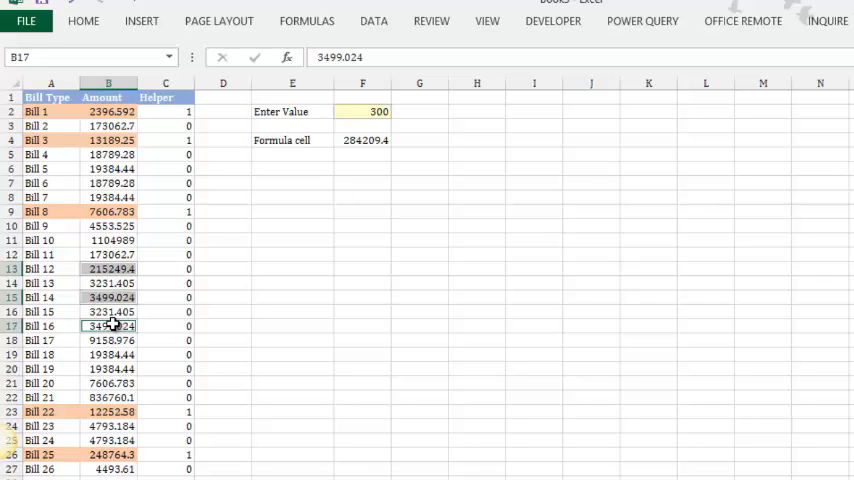
pyautogui.moveTo(118, 168)
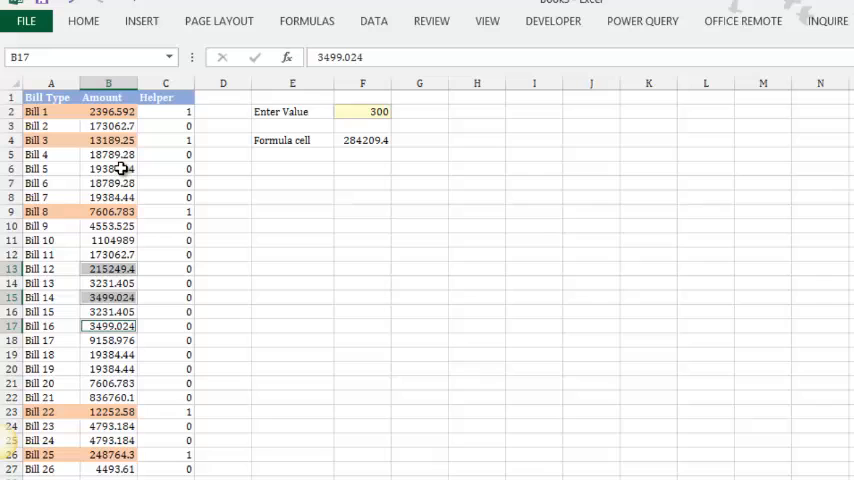
pyautogui.click(108, 108)
pyautogui.write('=')
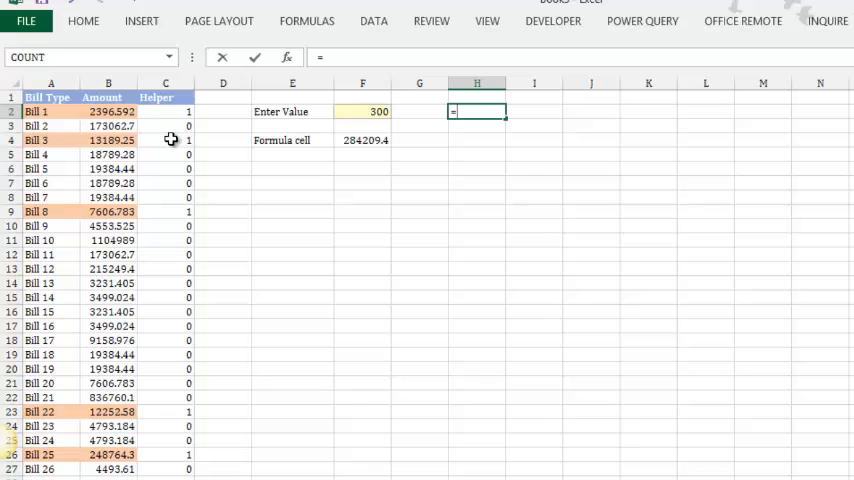
# Round amounts down with =INT(B2) filled down and paste them over column B as values, totalling 284207
pyautogui.click(112, 112)
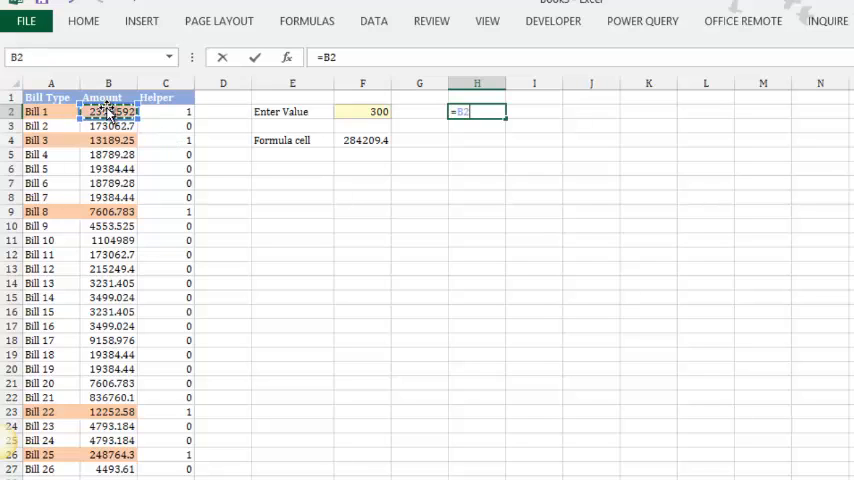
pyautogui.write('in')
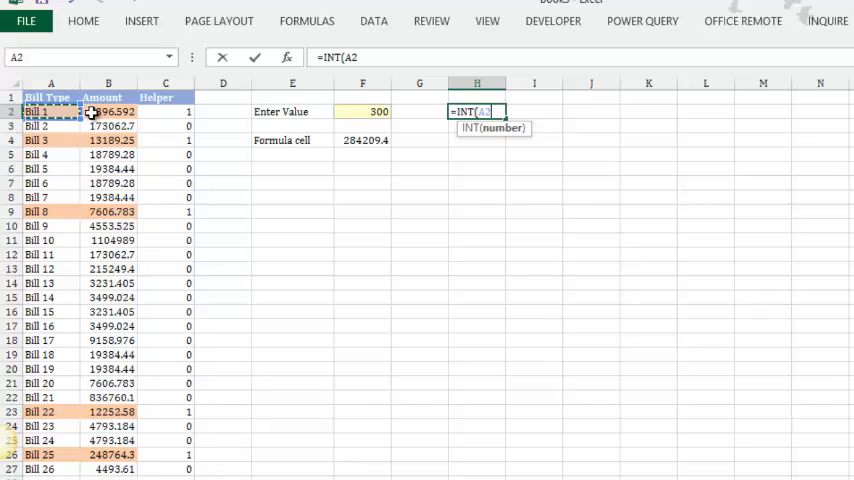
pyautogui.click(96, 112)
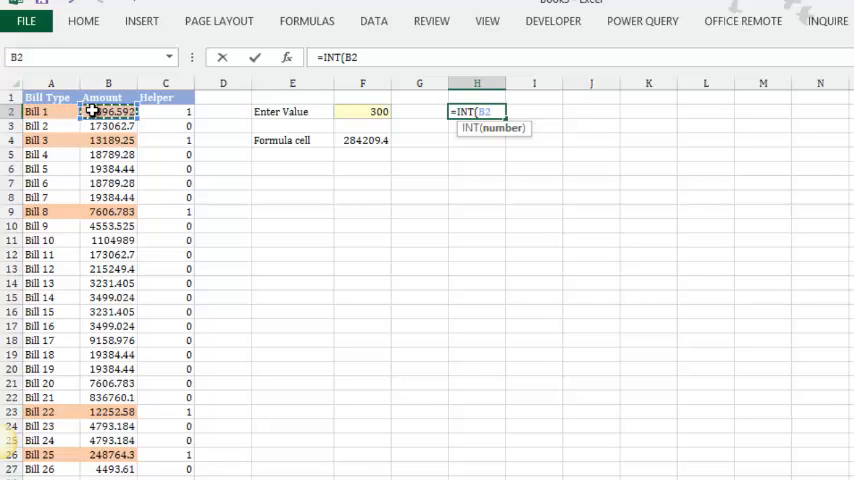
pyautogui.press('Enter')
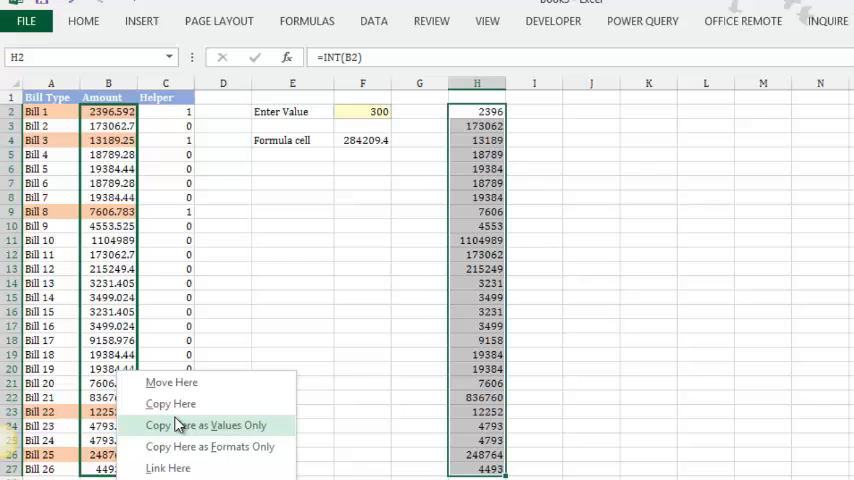
pyautogui.click(224, 420)
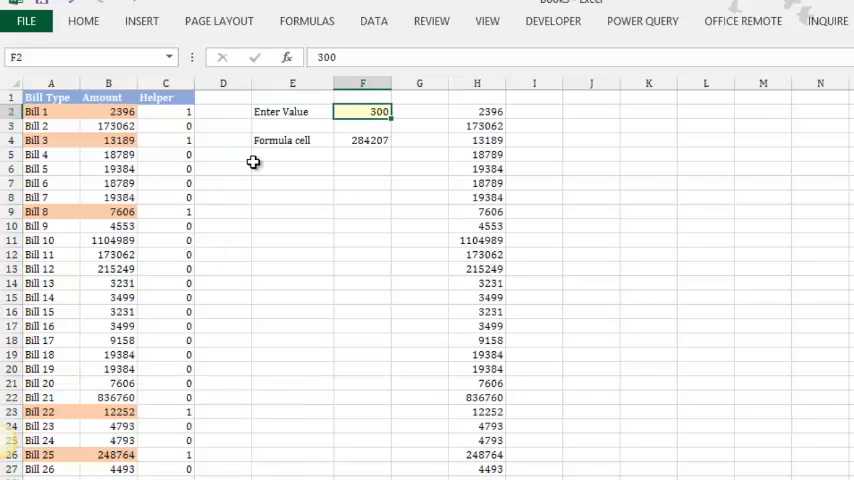
pyautogui.moveTo(156, 156)
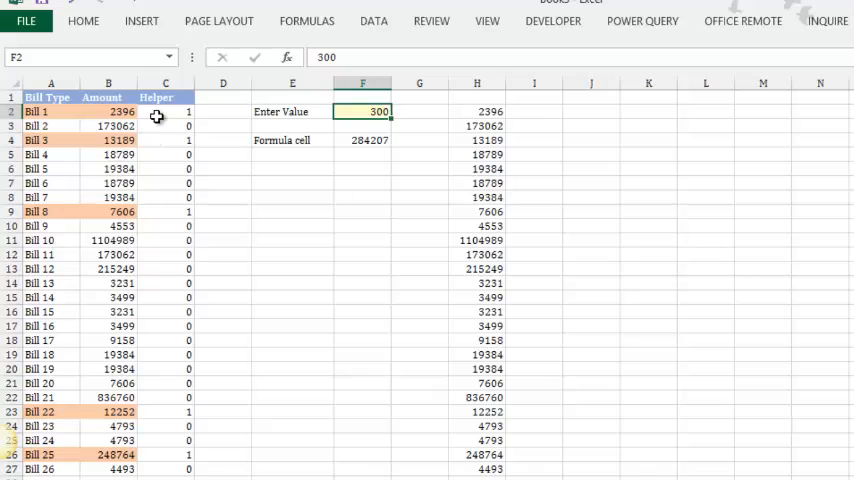
pyautogui.click(108, 168)
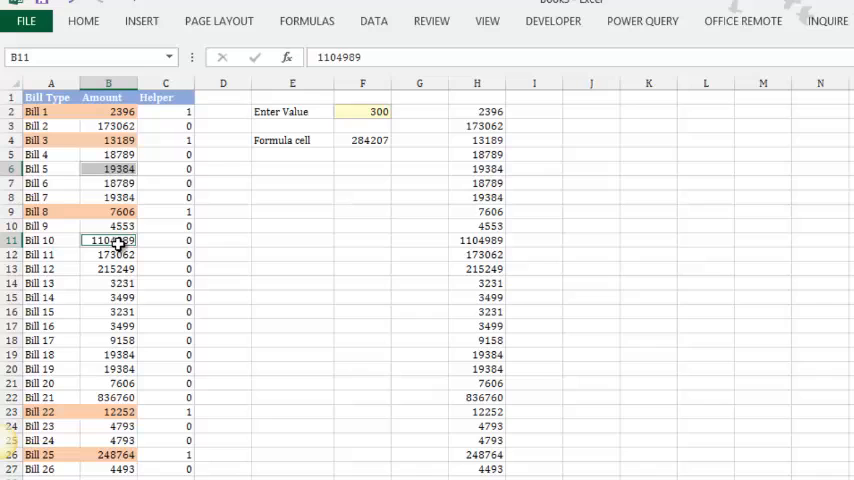
pyautogui.moveTo(344, 112)
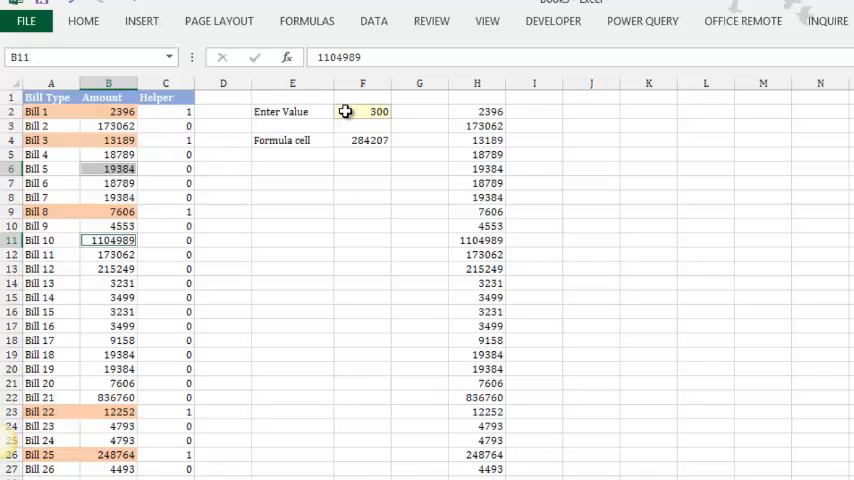
# Set Enter Value to 112433, reset the helper column to zeros, and reopen Solver targeting the formula cell
pyautogui.write('1124')
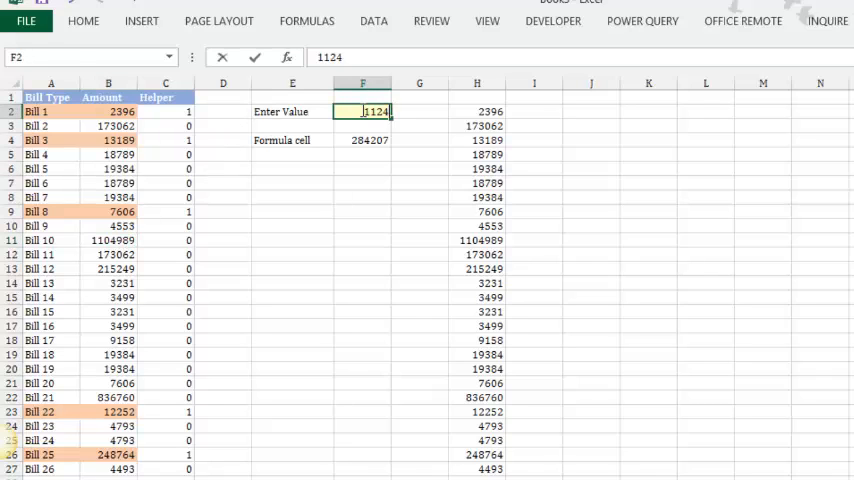
pyautogui.write('112433')
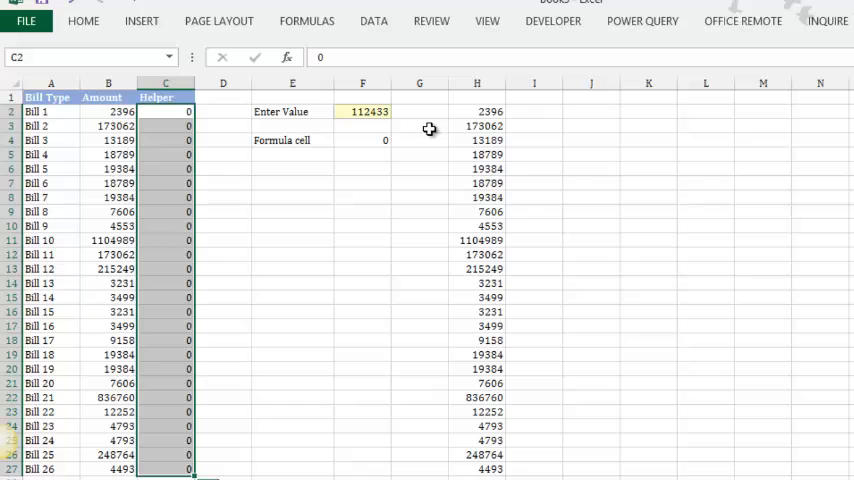
pyautogui.click(362, 140)
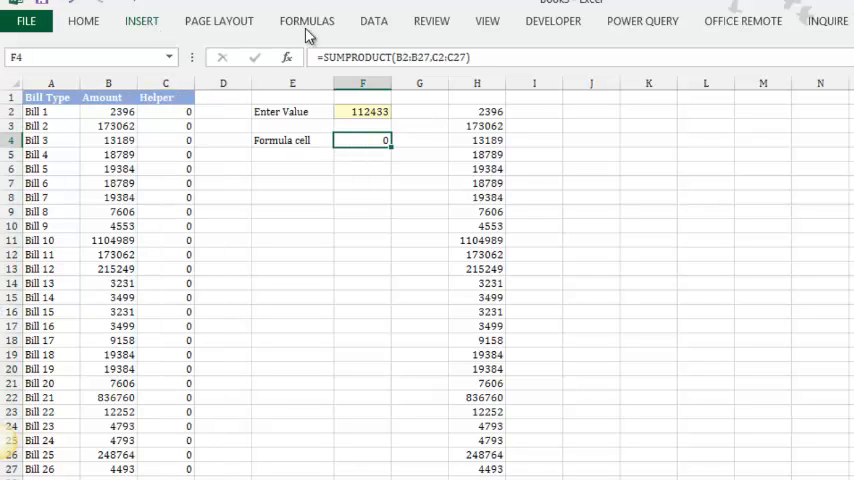
pyautogui.click(372, 20)
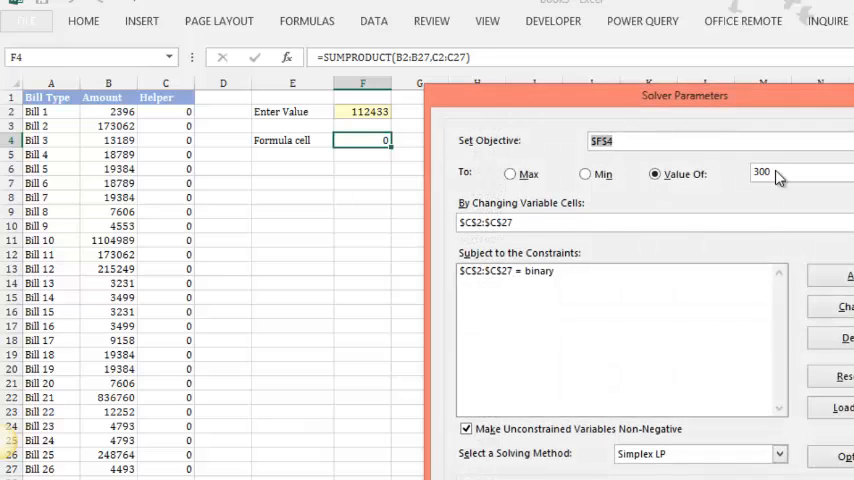
pyautogui.write('11')
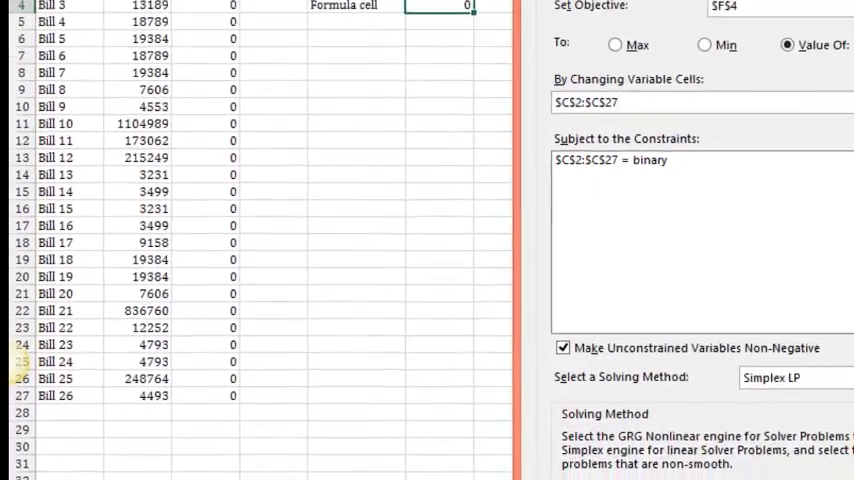
pyautogui.scroll(-3)
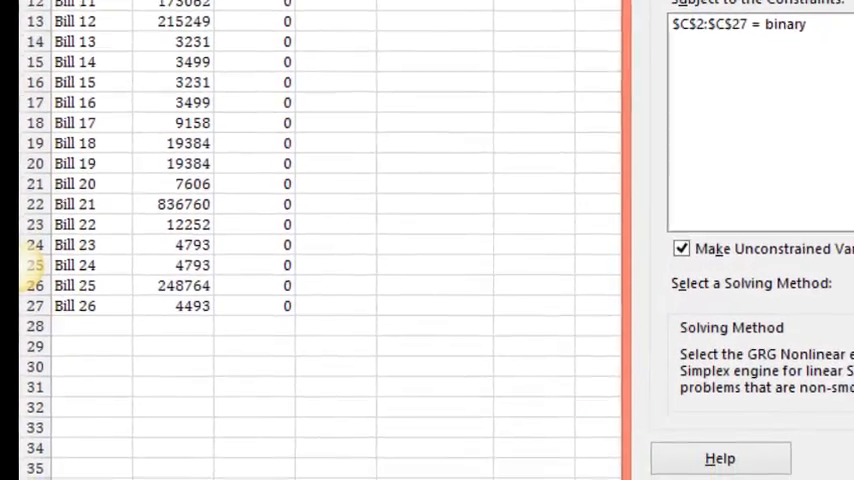